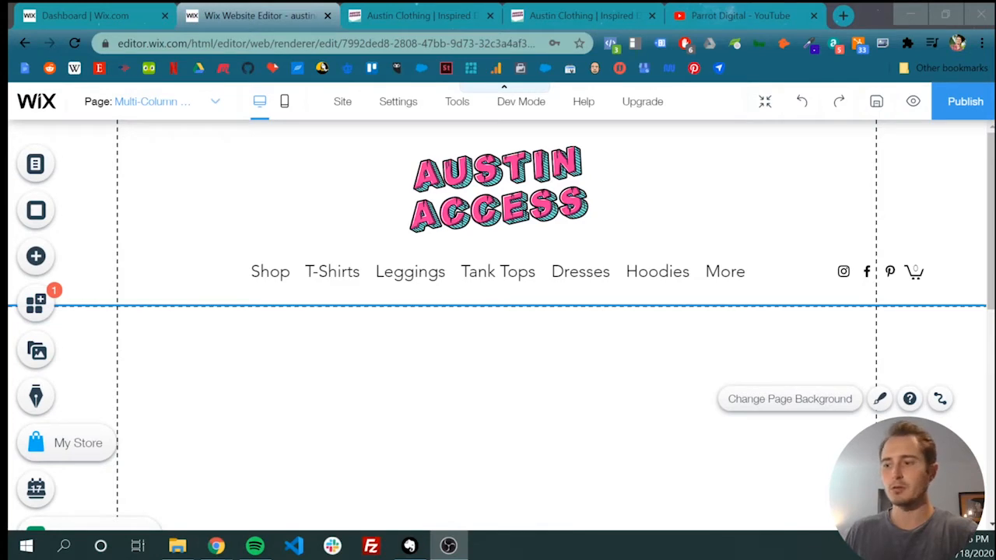
{"action": "mouse_move", "coordinate": [36, 257]}
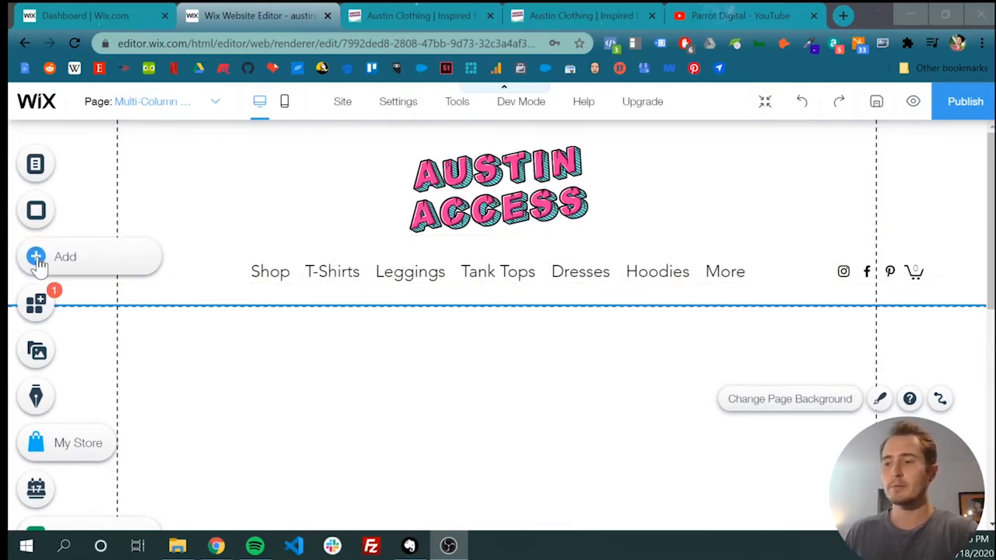
Step: Add a plain white classic strip from the Add panel to the page below the header
{"action": "left_click", "coordinate": [34, 257]}
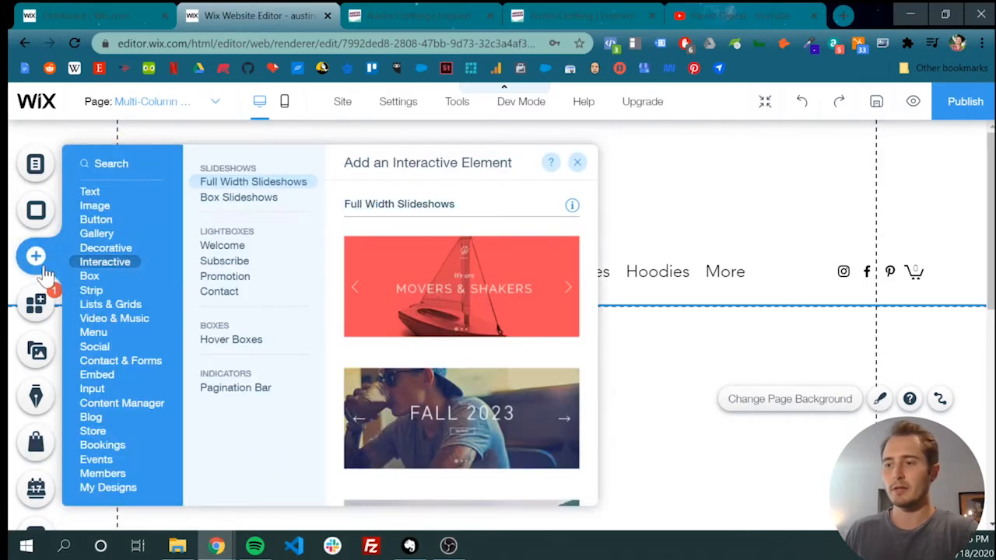
{"action": "left_click", "coordinate": [90, 291]}
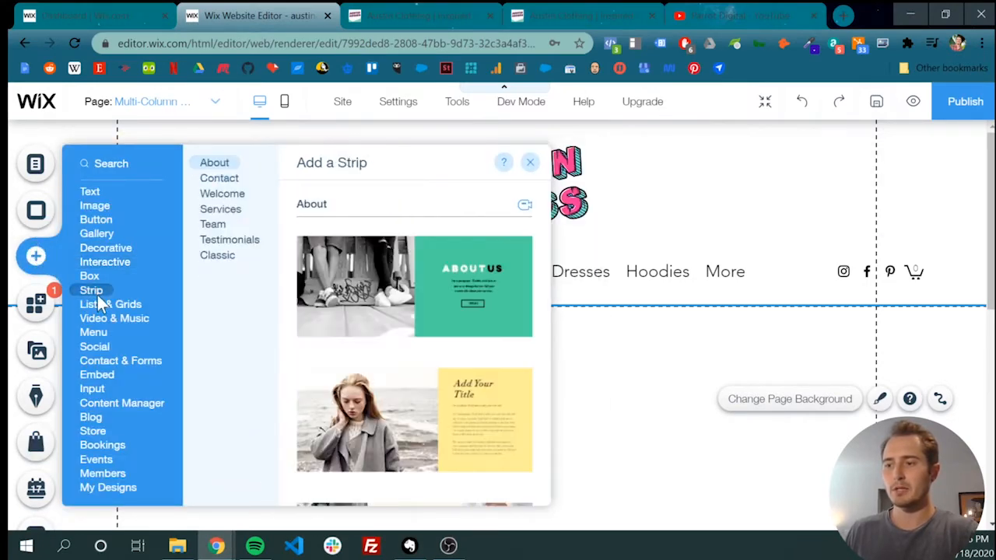
{"action": "left_click", "coordinate": [218, 255]}
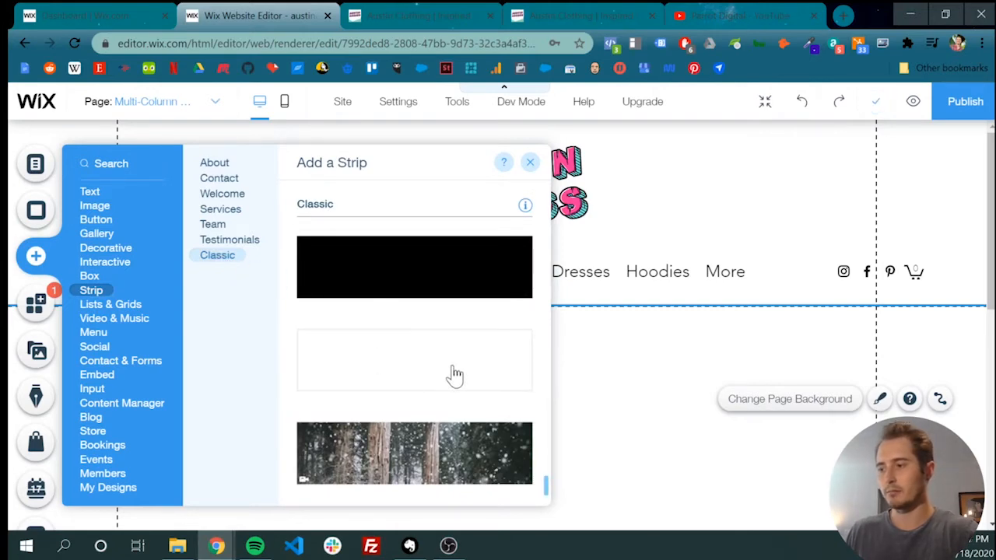
{"action": "left_click", "coordinate": [414, 359]}
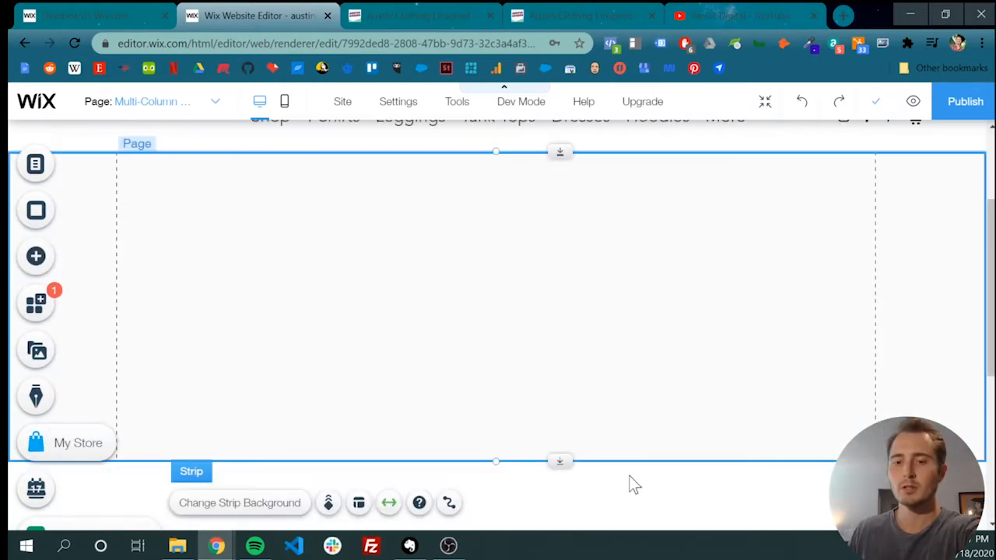
{"action": "mouse_move", "coordinate": [165, 201]}
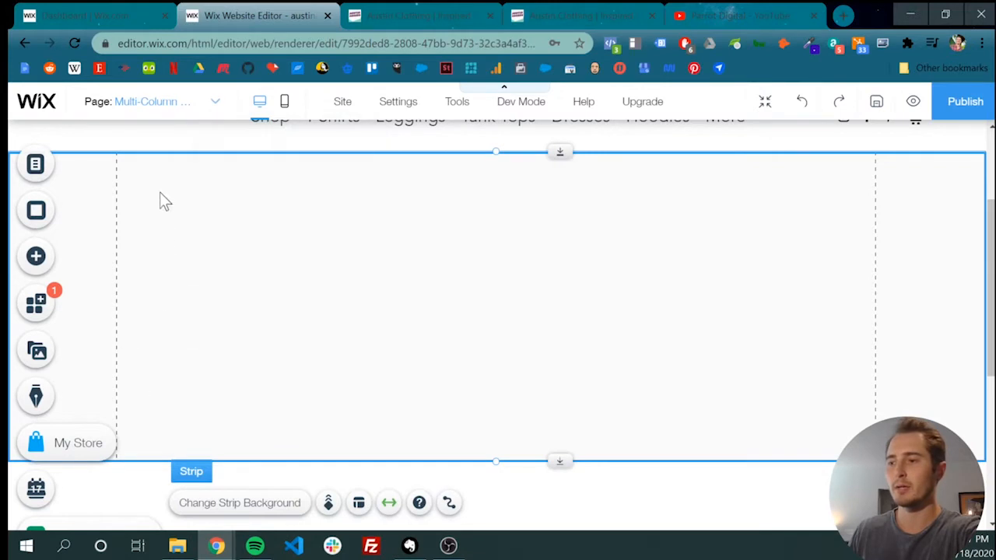
{"action": "mouse_move", "coordinate": [234, 397]}
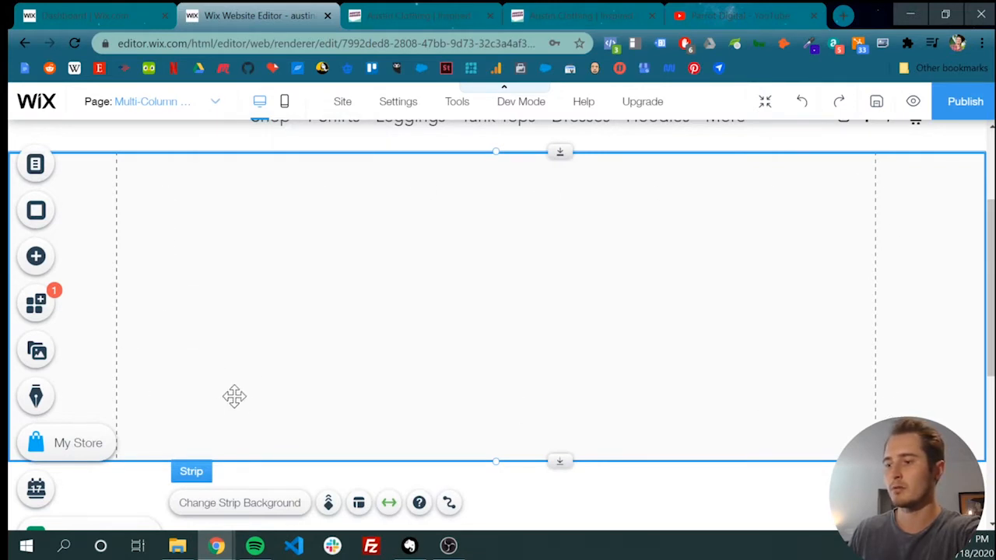
{"action": "mouse_move", "coordinate": [308, 355]}
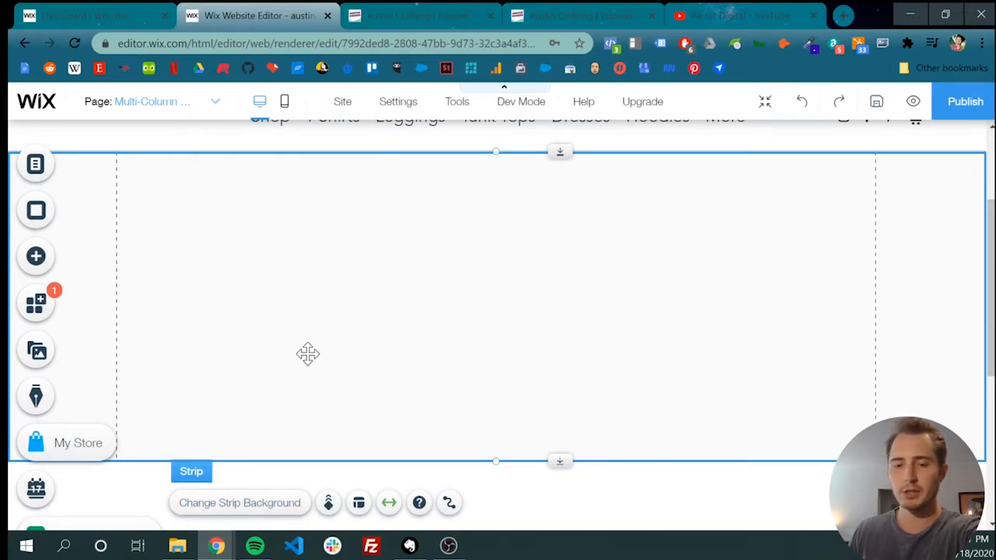
{"action": "mouse_move", "coordinate": [327, 503]}
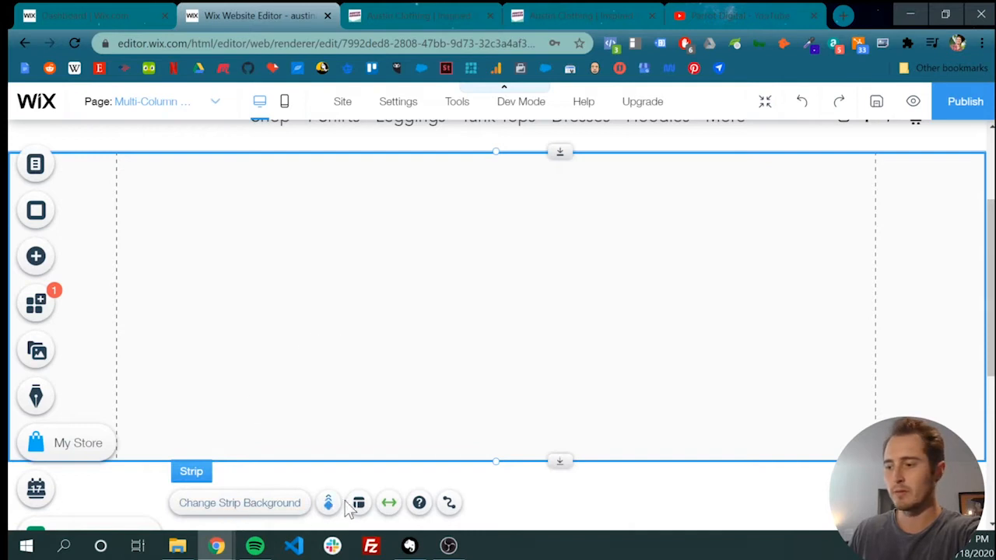
{"action": "mouse_move", "coordinate": [358, 503]}
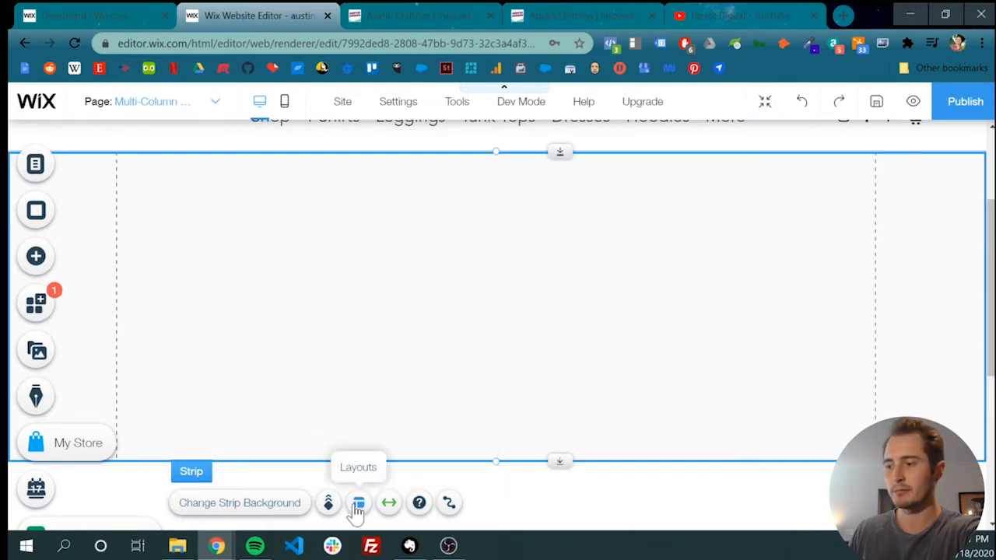
Step: Use the strip's Layouts option to divide it into three empty columns
{"action": "left_click", "coordinate": [358, 502]}
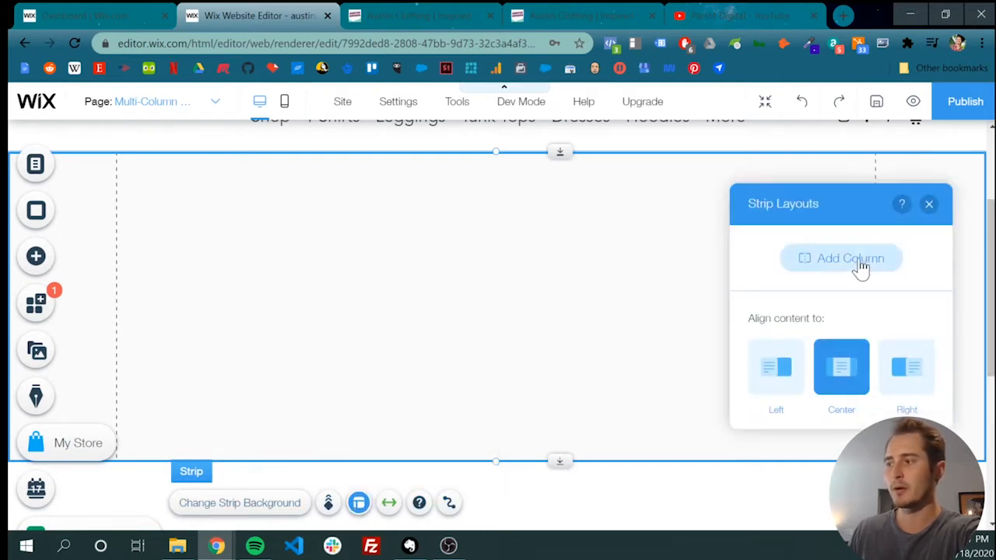
{"action": "left_click", "coordinate": [840, 259]}
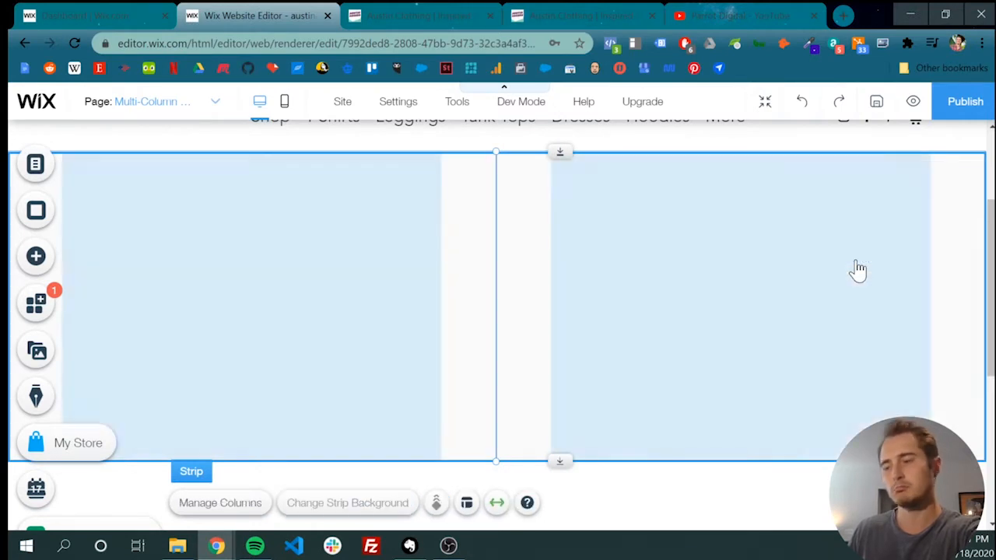
{"action": "left_click", "coordinate": [467, 503]}
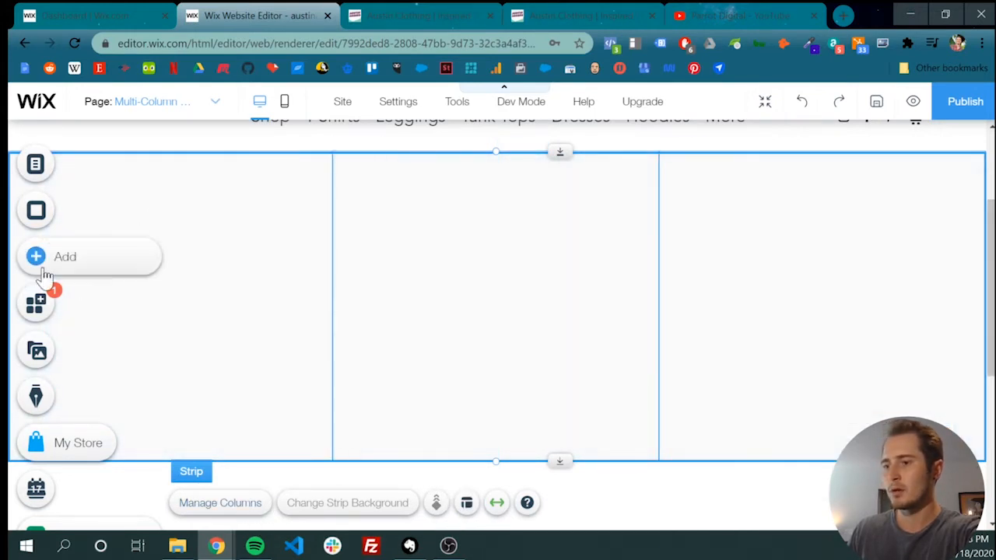
Step: Add a placeholder paragraph text element from the Add panel for the middle column
{"action": "left_click", "coordinate": [36, 257]}
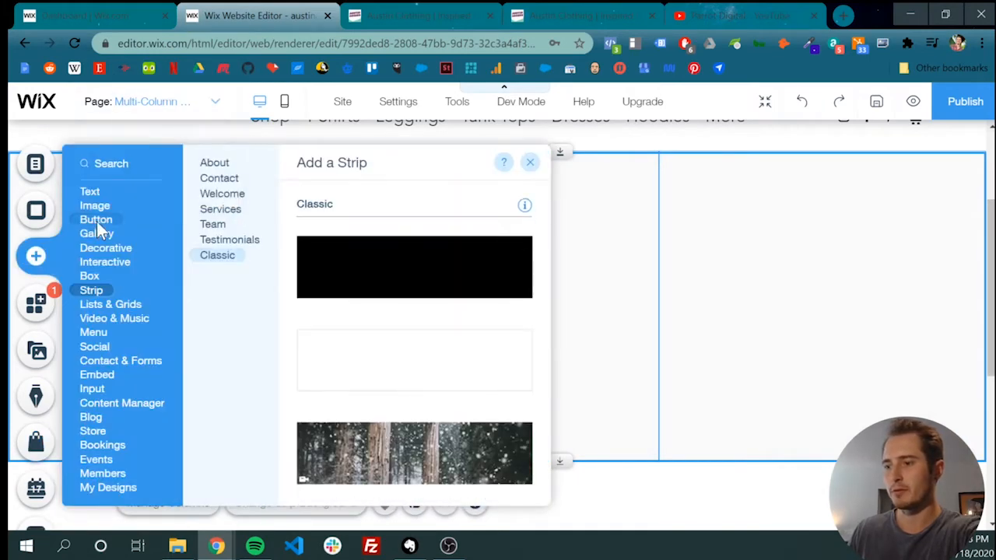
{"action": "left_click", "coordinate": [91, 192]}
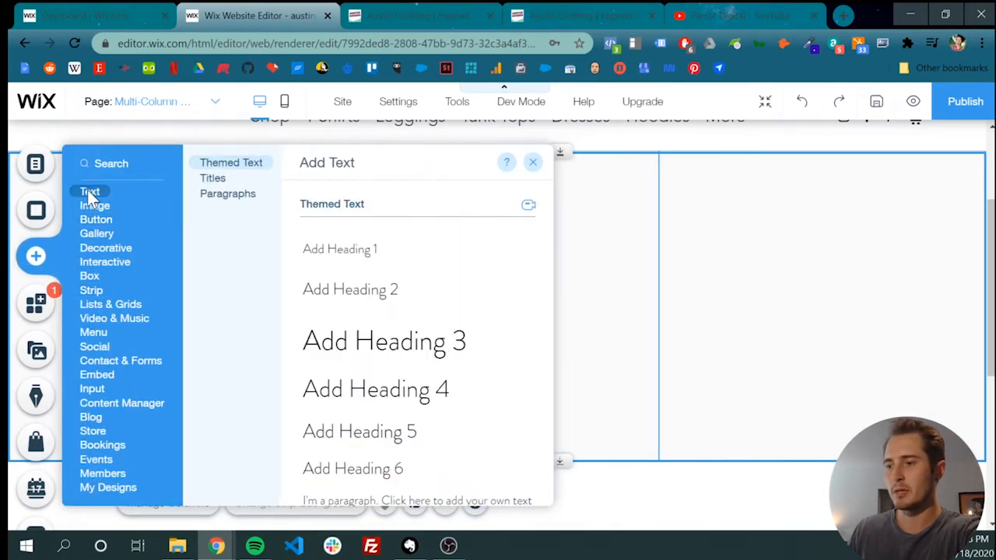
{"action": "left_click", "coordinate": [95, 206]}
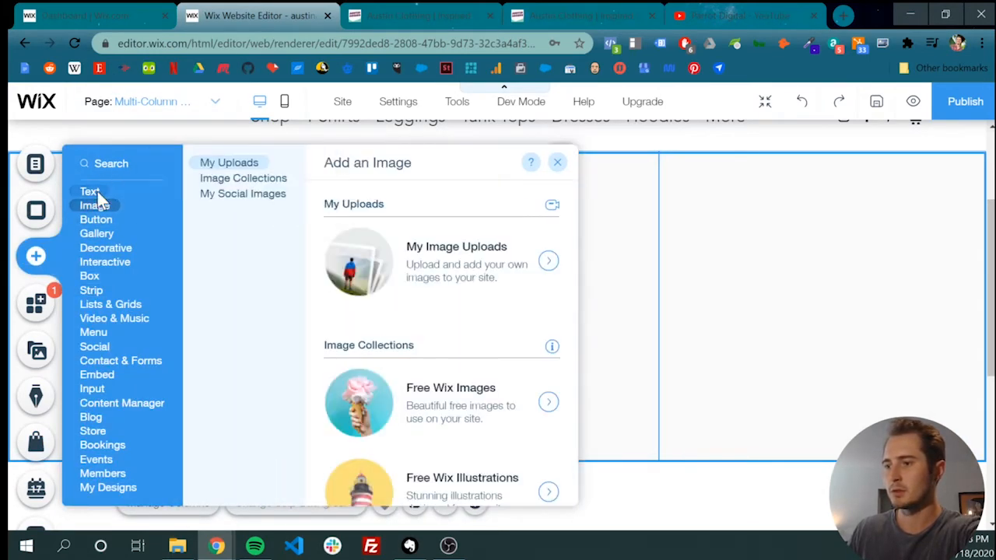
{"action": "left_click", "coordinate": [91, 191]}
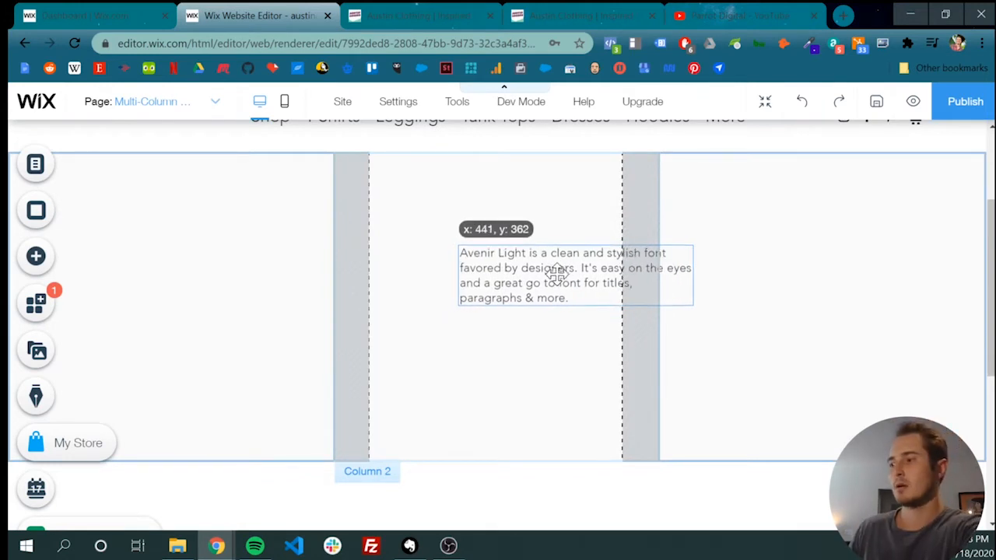
Step: Drag the paragraph into the left column, then move it back inside the middle column
{"action": "left_click_drag", "start_coordinate": [576, 274], "coordinate": [346, 257]}
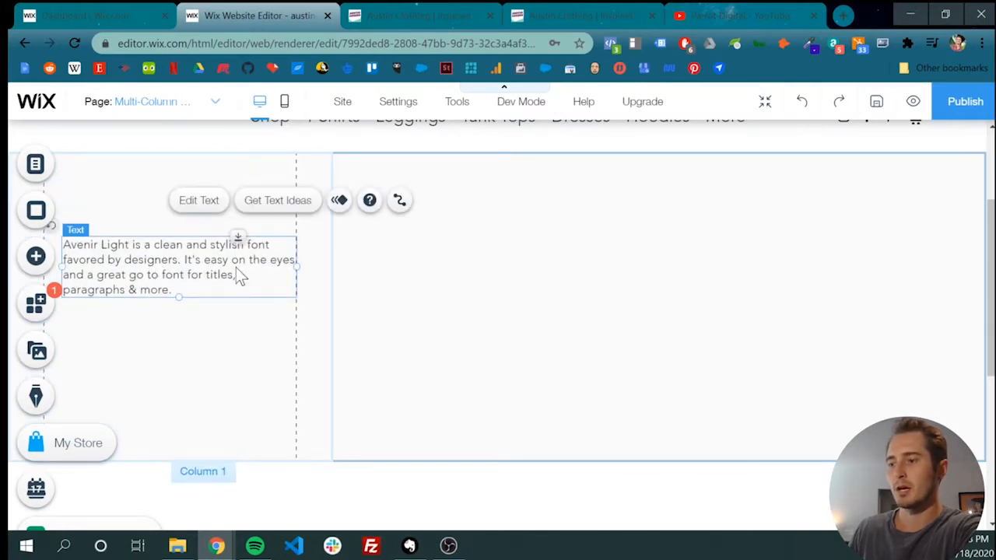
{"action": "left_click_drag", "start_coordinate": [179, 265], "coordinate": [506, 257]}
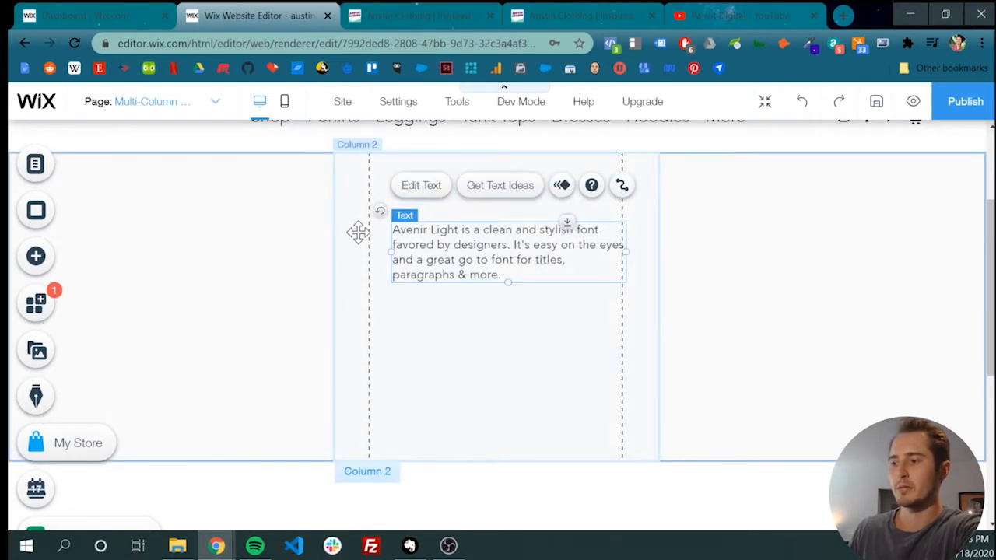
{"action": "mouse_move", "coordinate": [629, 397]}
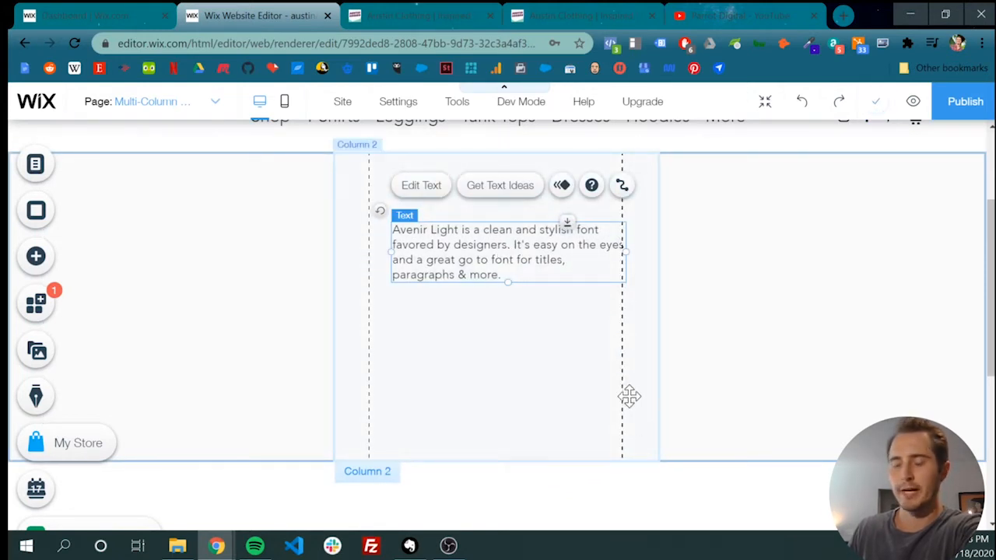
{"action": "mouse_move", "coordinate": [541, 241]}
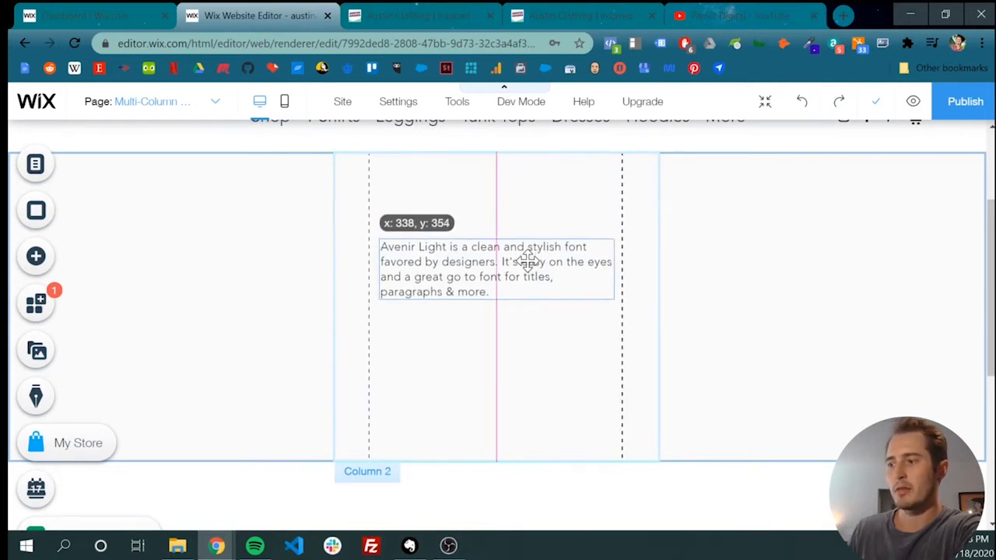
{"action": "left_click", "coordinate": [496, 268]}
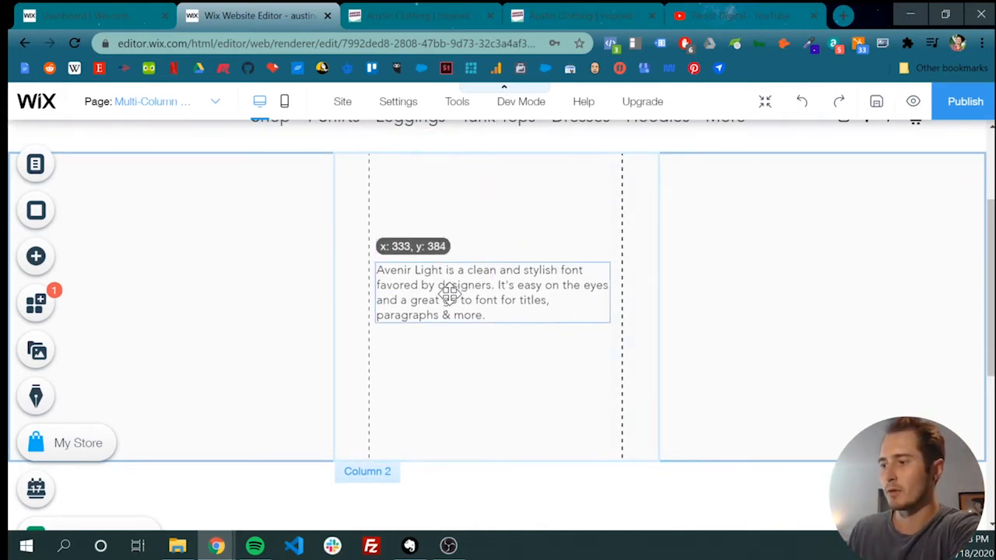
{"action": "left_click", "coordinate": [492, 292]}
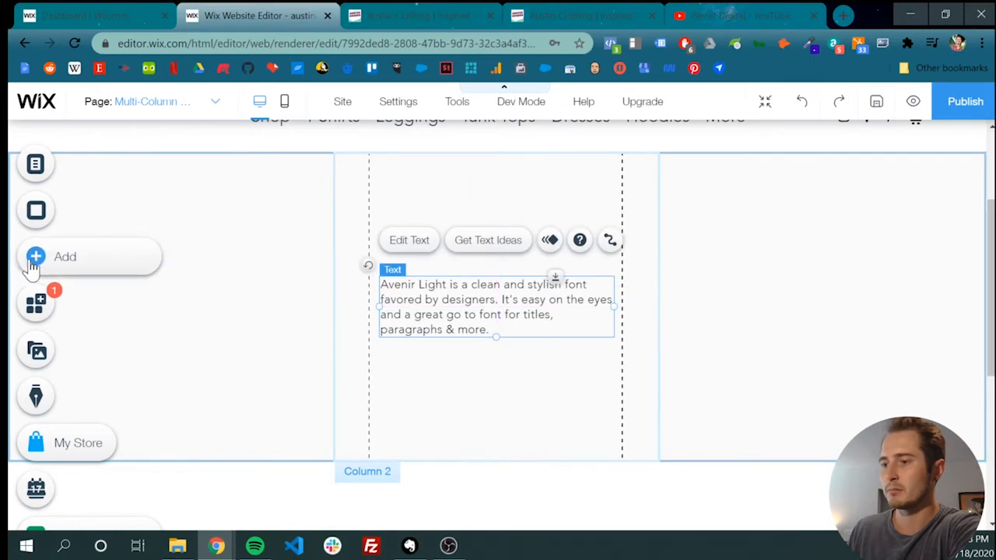
Step: Add the Clothing Dress Pink image from the Add panel's image options
{"action": "left_click", "coordinate": [34, 257]}
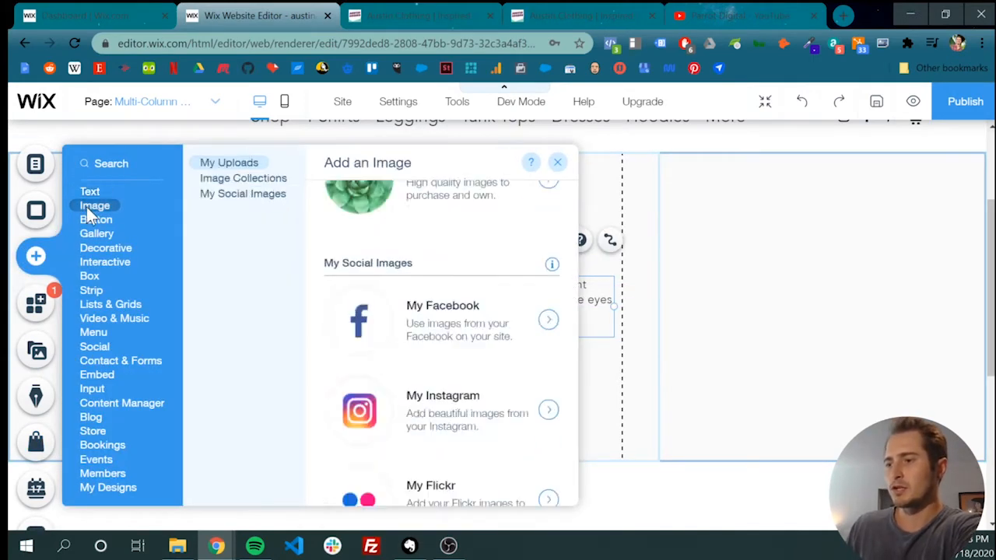
{"action": "scroll", "scroll_direction": "up", "scroll_amount": 3}
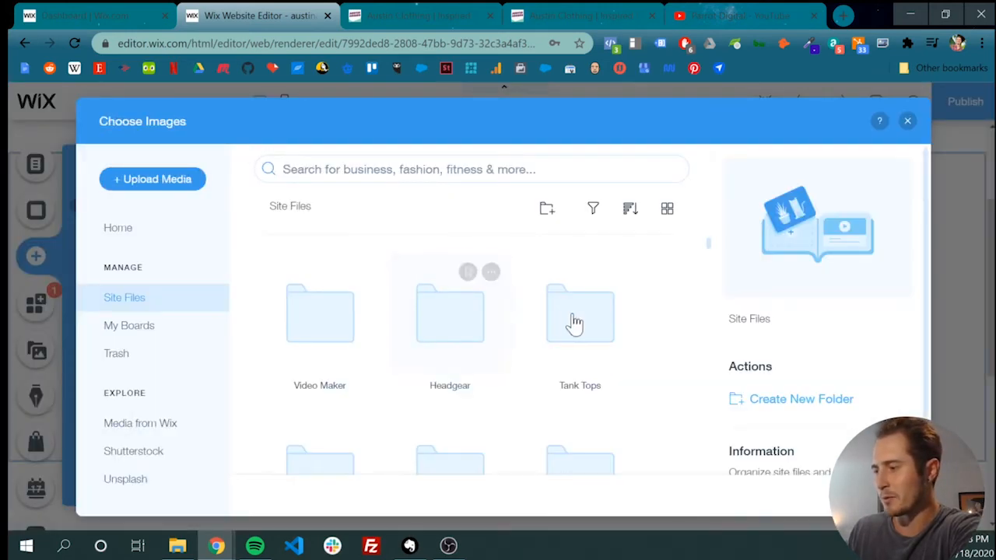
{"action": "scroll", "scroll_direction": "down", "scroll_amount": 3}
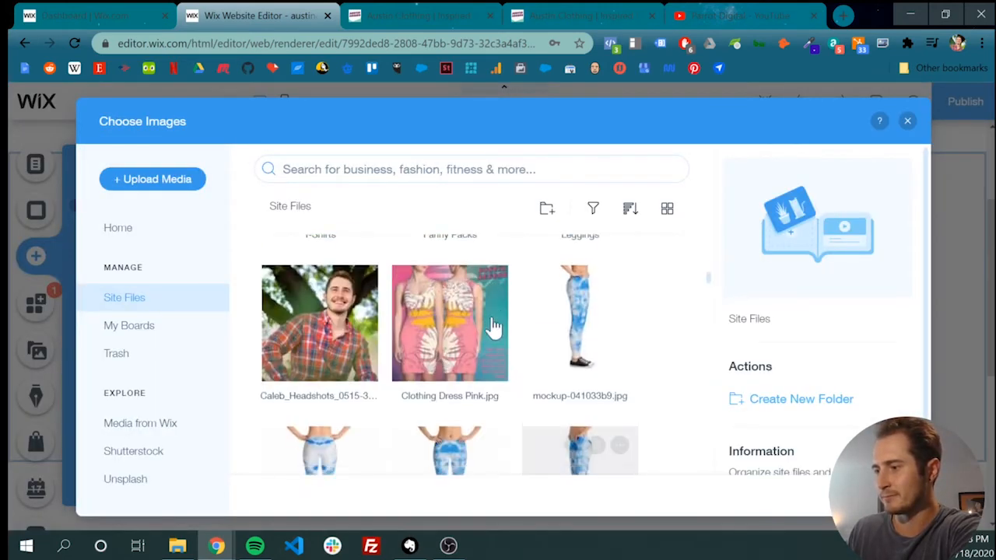
{"action": "left_click", "coordinate": [448, 330]}
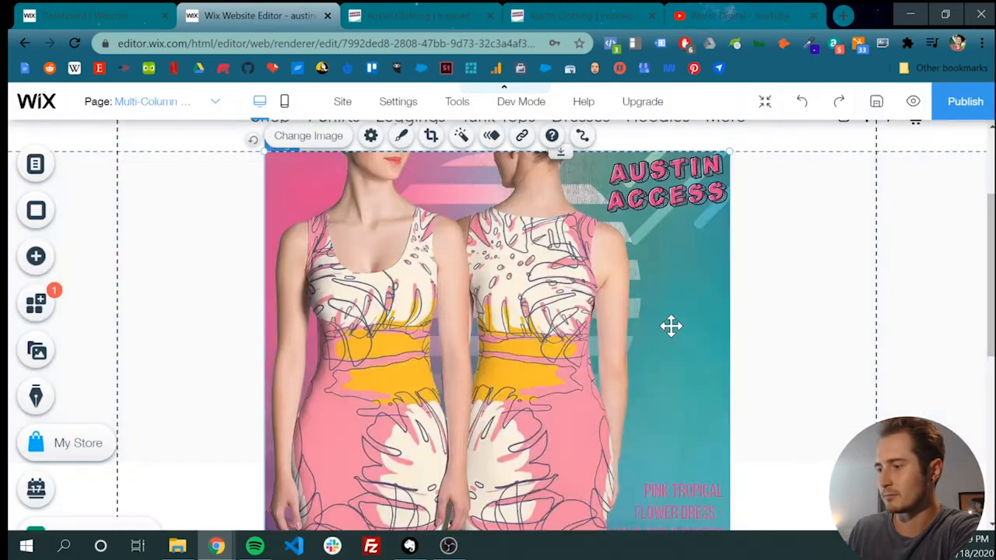
{"action": "scroll", "scroll_direction": "down", "scroll_amount": 3}
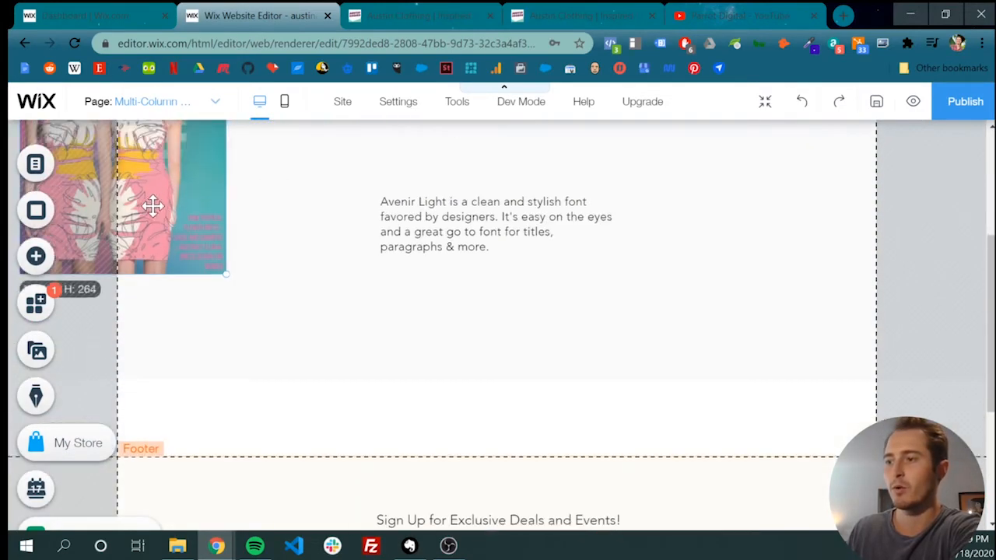
Step: Place the dress image in Column 1 and a copy in Column 3, flanking the text
{"action": "left_click", "coordinate": [153, 205]}
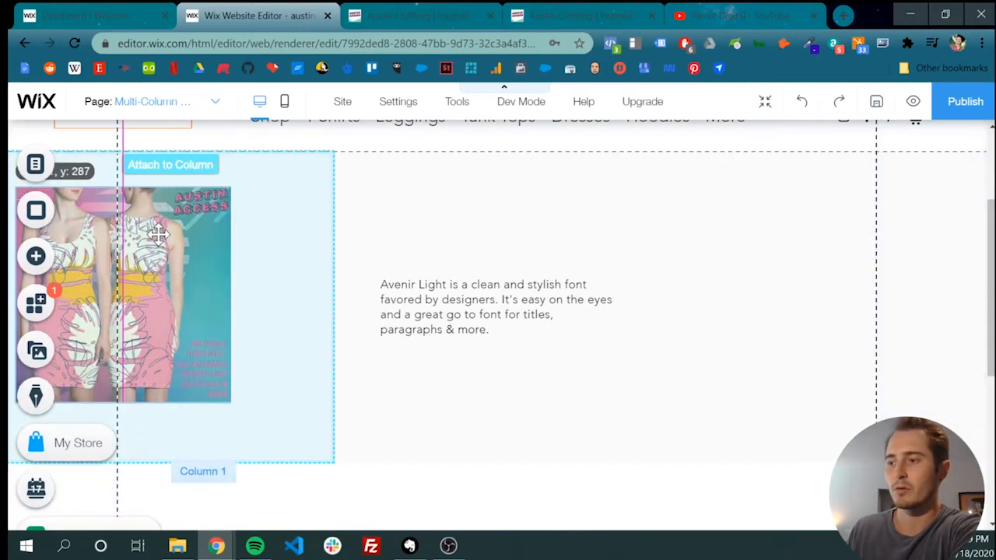
{"action": "left_click_drag", "start_coordinate": [159, 234], "coordinate": [215, 268]}
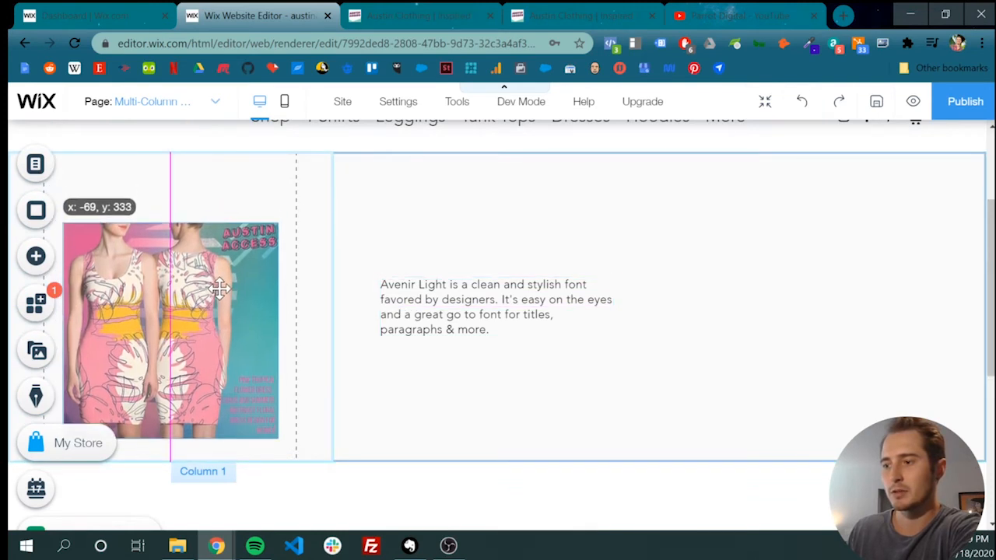
{"action": "left_click", "coordinate": [170, 312]}
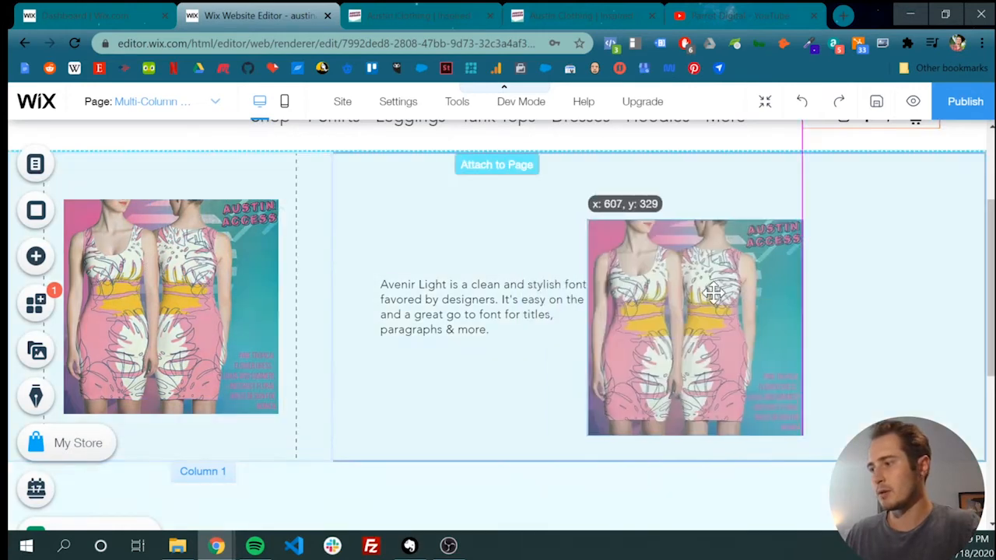
{"action": "left_click_drag", "start_coordinate": [694, 327], "coordinate": [822, 308]}
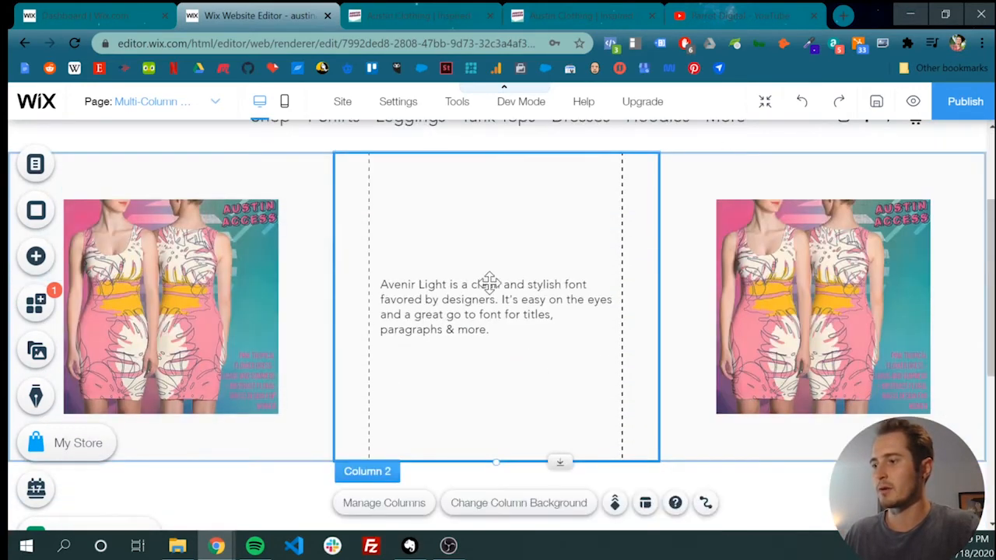
{"action": "scroll", "scroll_direction": "up", "scroll_amount": 3}
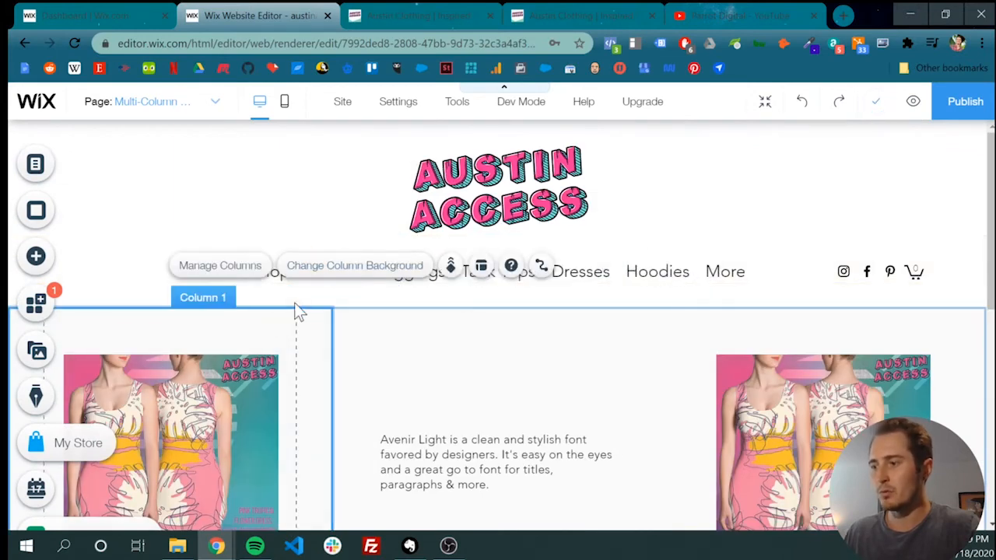
{"action": "mouse_move", "coordinate": [392, 322]}
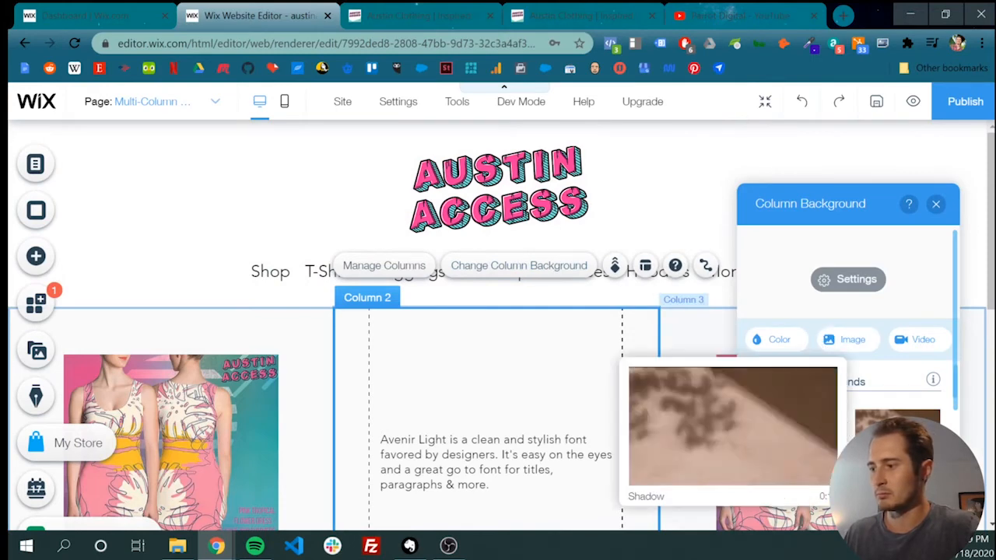
Step: Set Column 2's background to a pink colour from the colour picker
{"action": "left_click", "coordinate": [777, 339]}
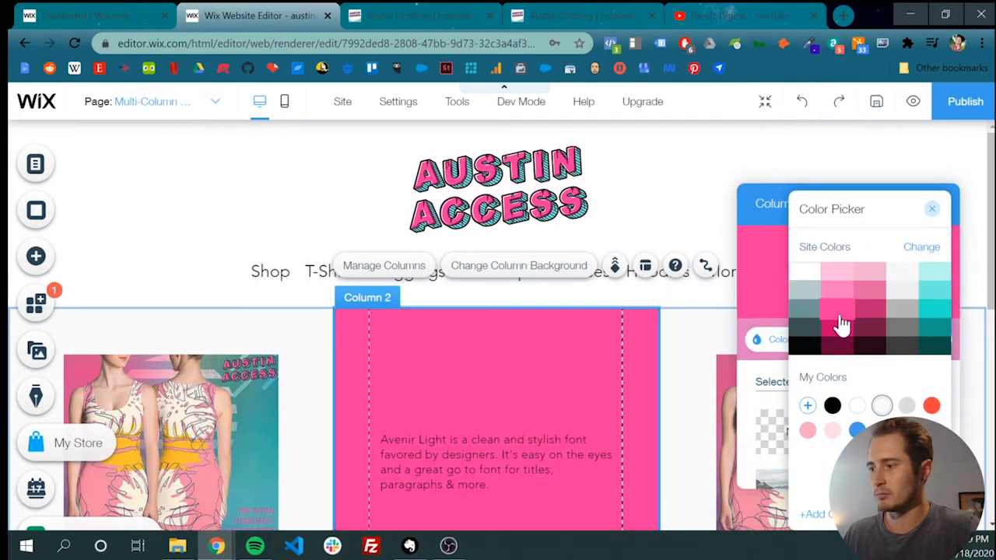
{"action": "left_click", "coordinate": [933, 208]}
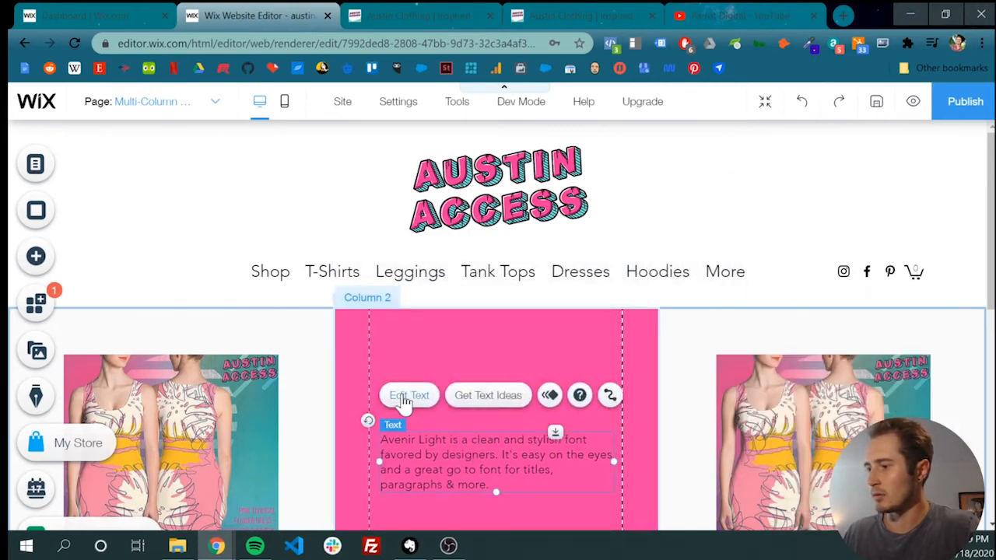
Step: Change the paragraph's text colour to white (#FFFFFF) via Edit Text
{"action": "left_click", "coordinate": [407, 396]}
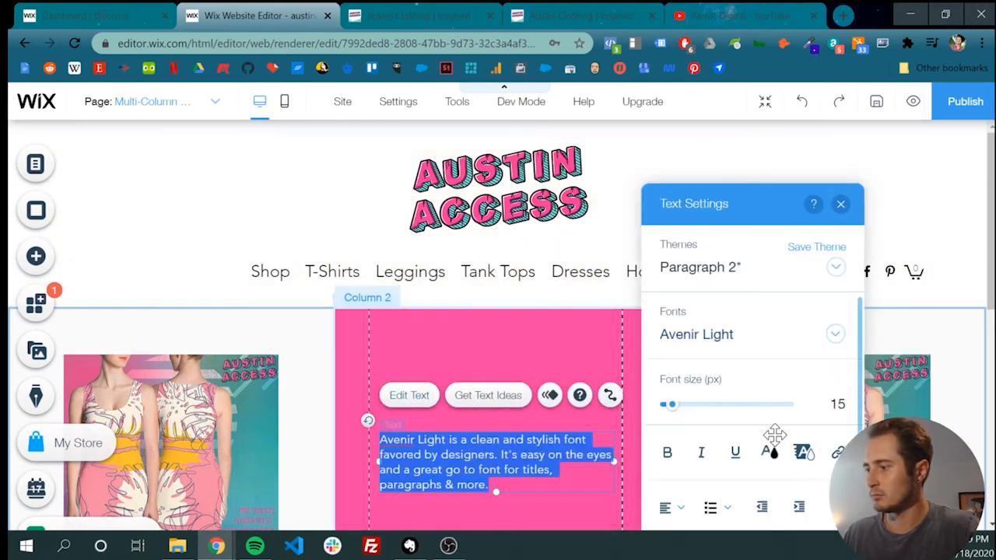
{"action": "left_click", "coordinate": [771, 453]}
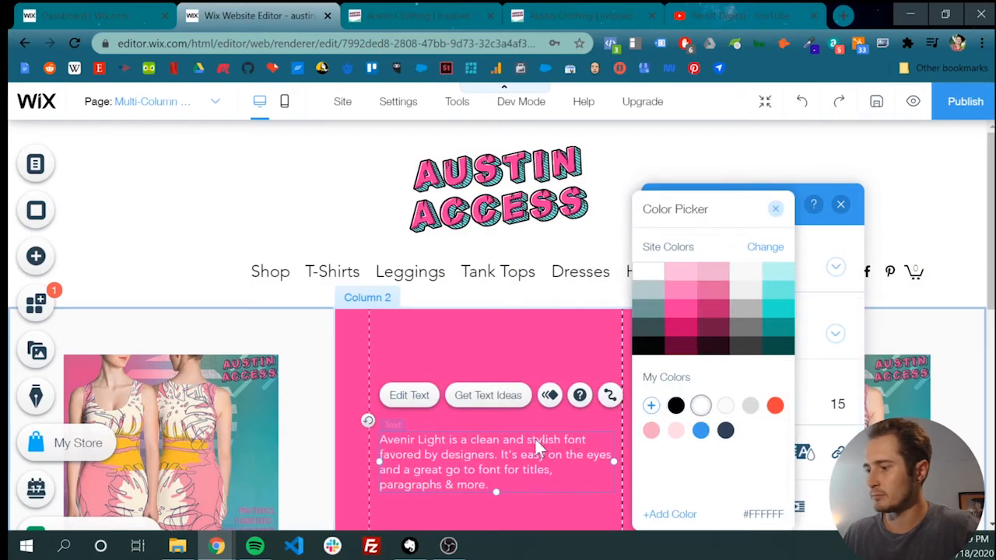
{"action": "left_click", "coordinate": [775, 209]}
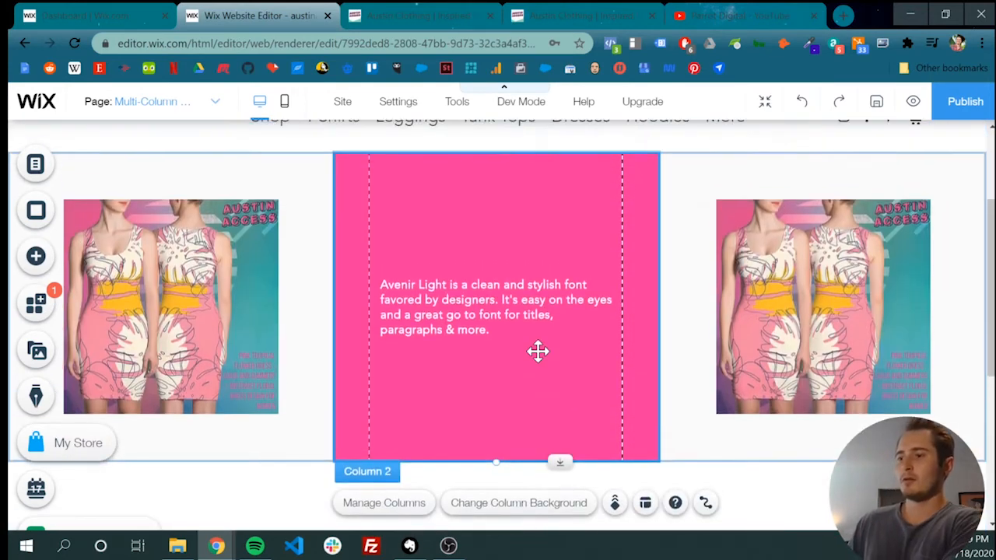
{"action": "mouse_move", "coordinate": [163, 185]}
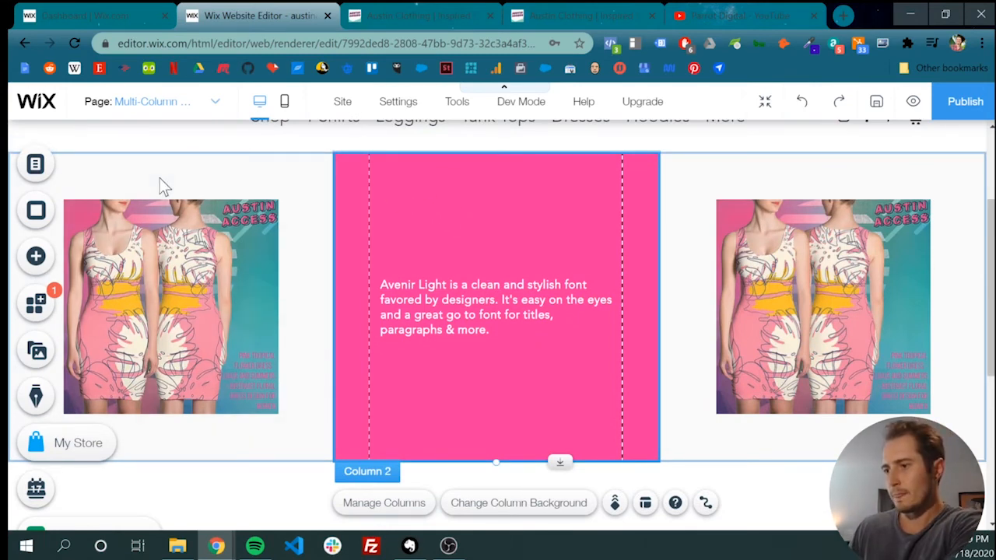
{"action": "mouse_move", "coordinate": [277, 149]}
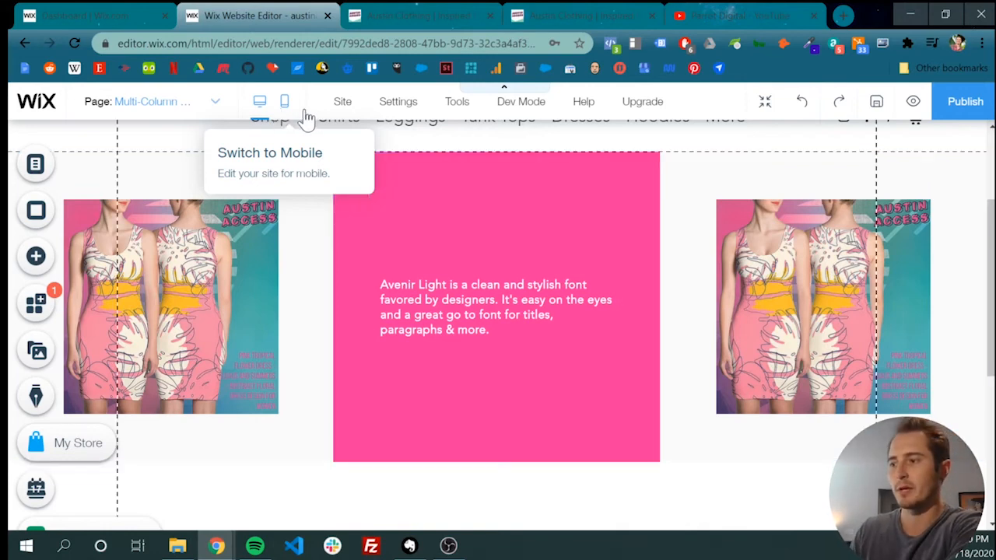
{"action": "left_click", "coordinate": [283, 101]}
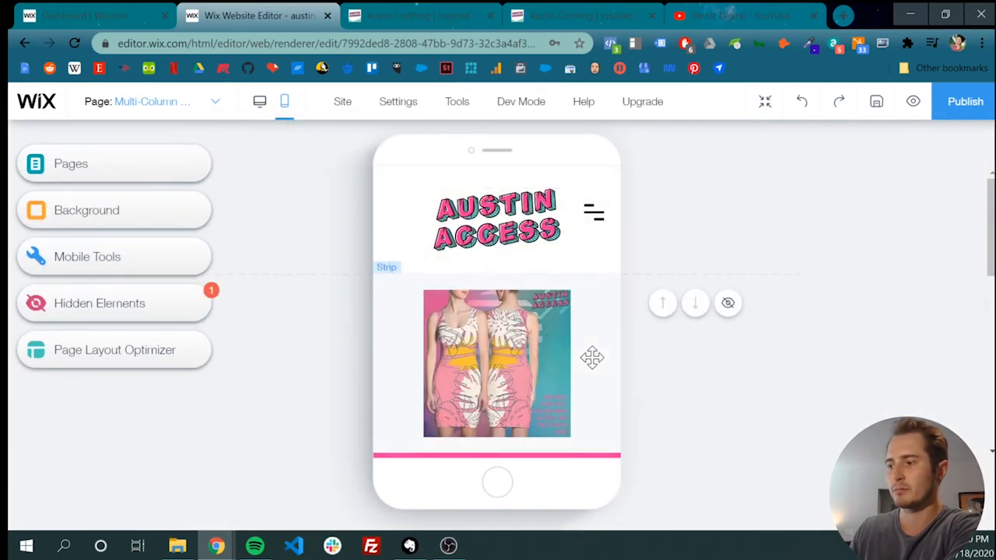
{"action": "scroll", "scroll_direction": "down", "scroll_amount": 3}
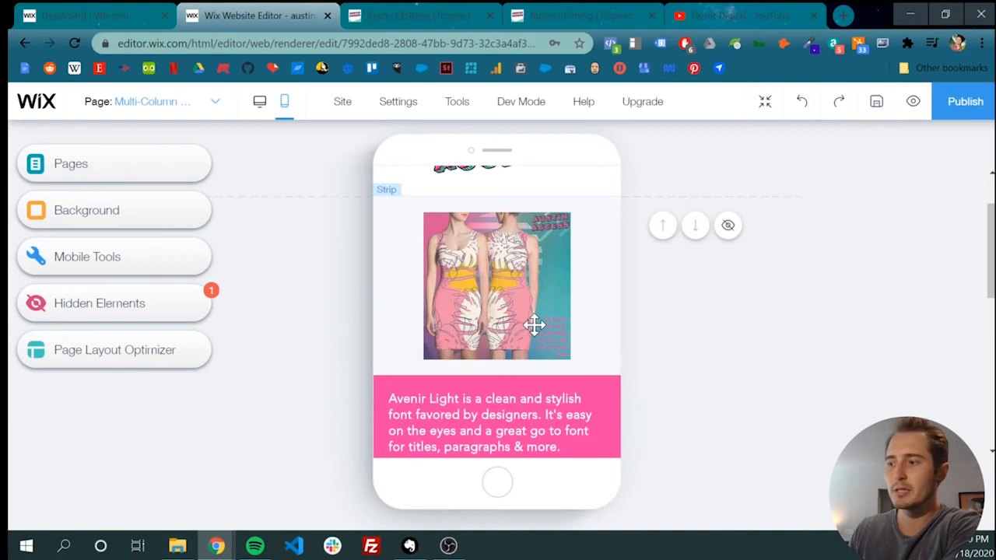
{"action": "scroll", "scroll_direction": "down", "scroll_amount": 3}
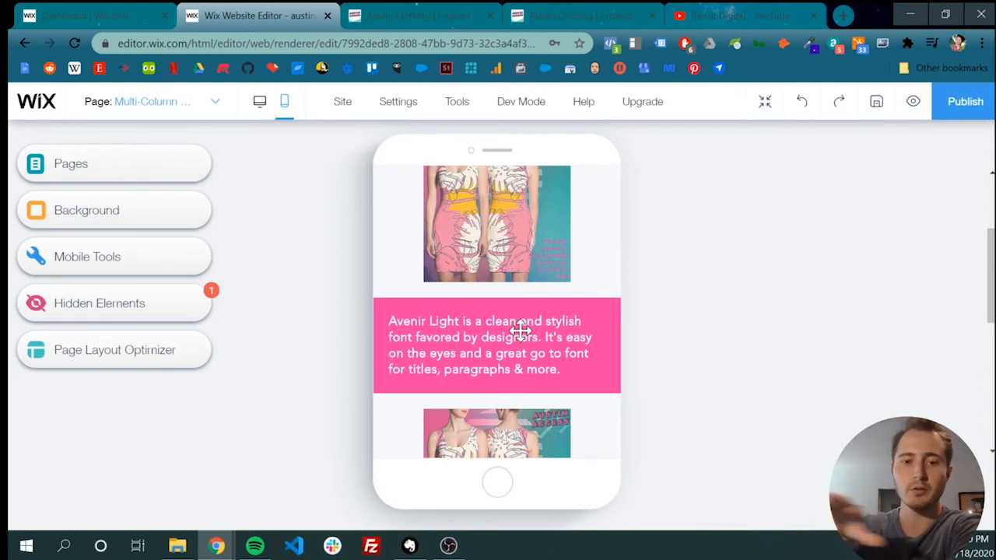
{"action": "left_click", "coordinate": [258, 101]}
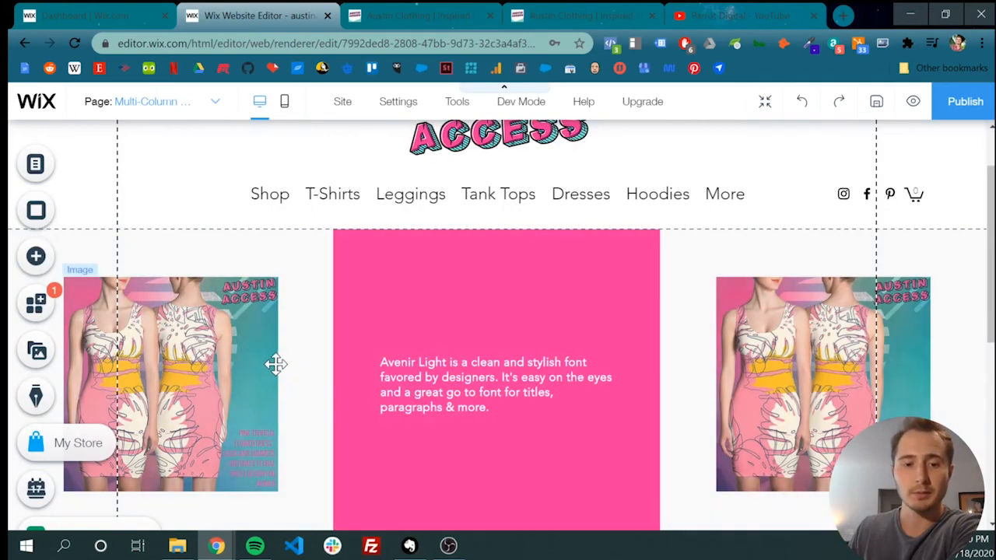
Step: Move column 2 (pink text) to the right end via Manage Columns, then close the panel
{"action": "scroll", "scroll_direction": "up", "scroll_amount": 3}
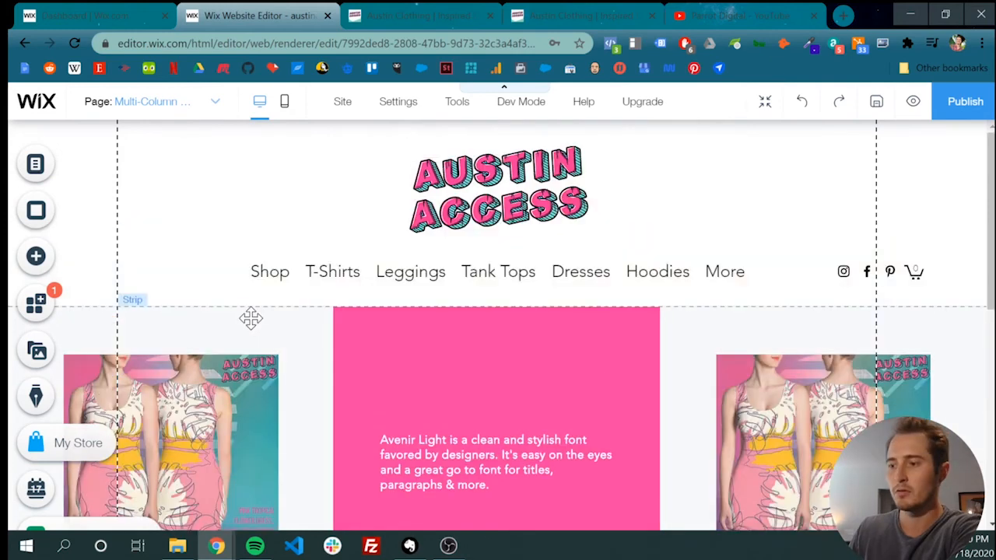
{"action": "left_click", "coordinate": [250, 319]}
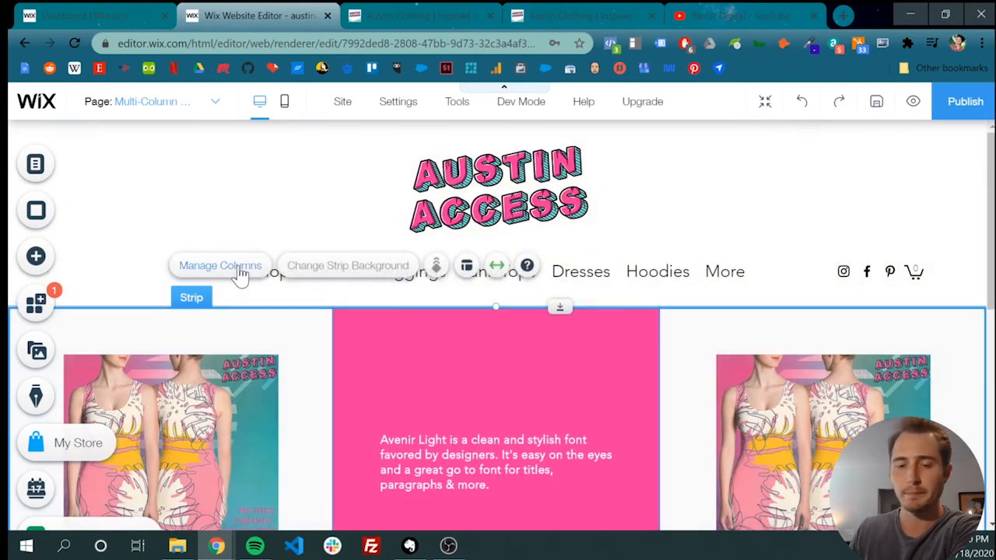
{"action": "left_click", "coordinate": [221, 264]}
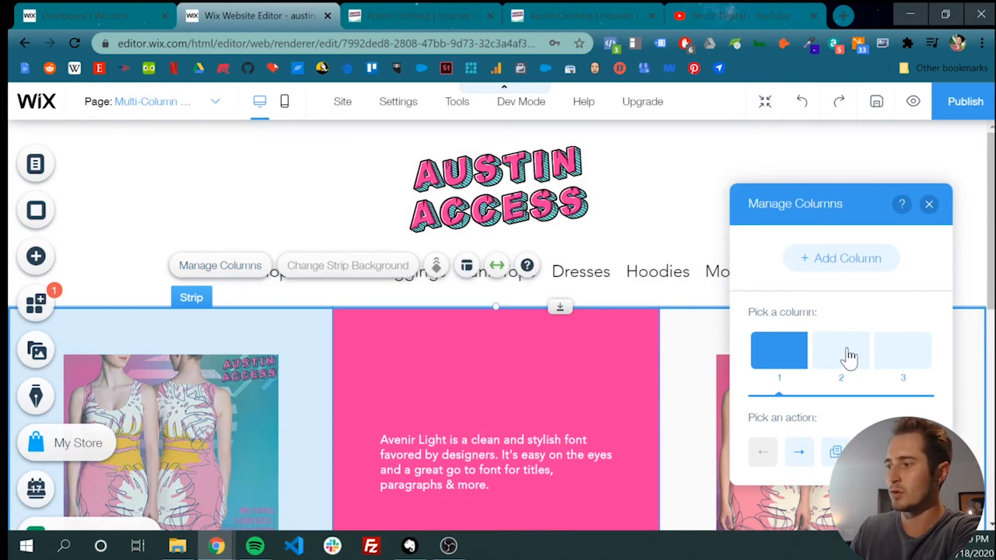
{"action": "left_click", "coordinate": [841, 258]}
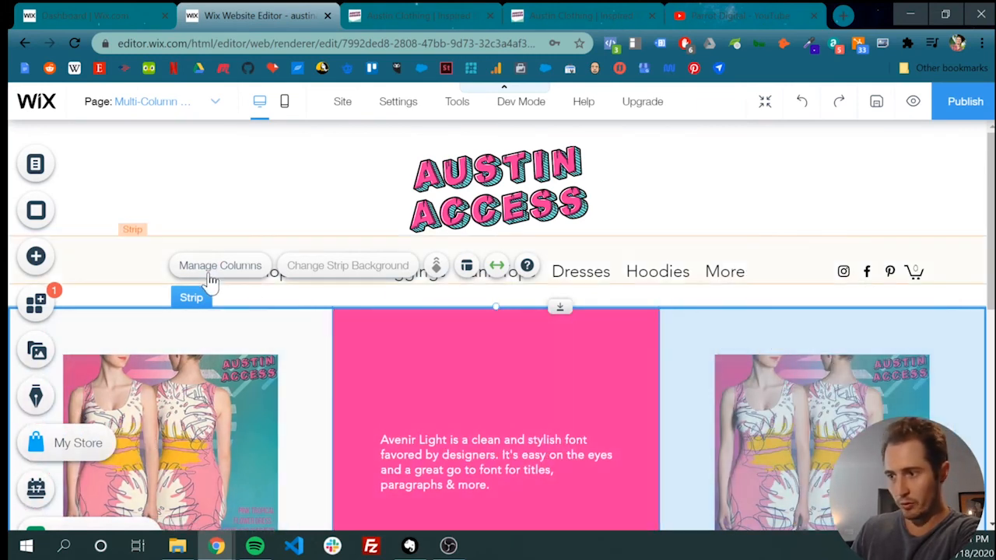
{"action": "left_click", "coordinate": [219, 265]}
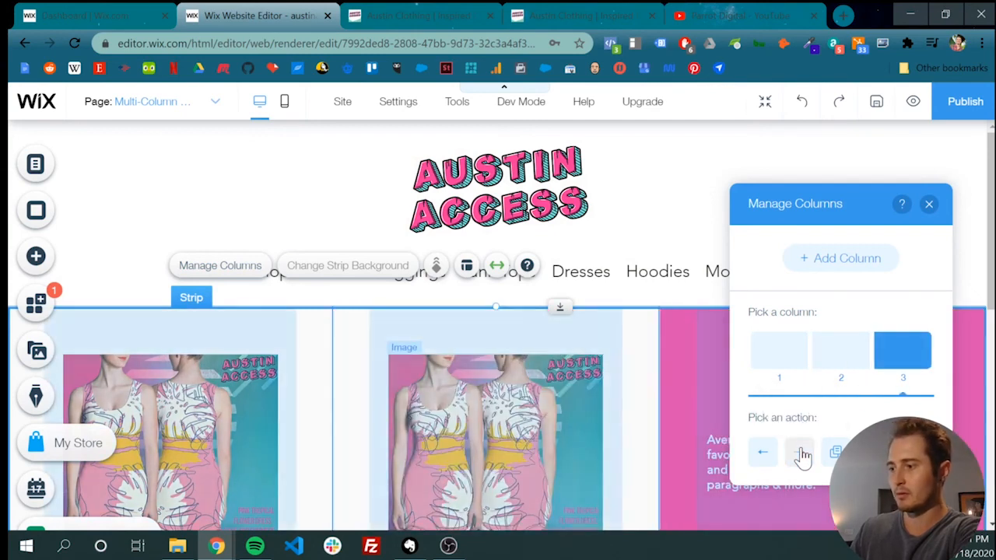
{"action": "left_click", "coordinate": [928, 204]}
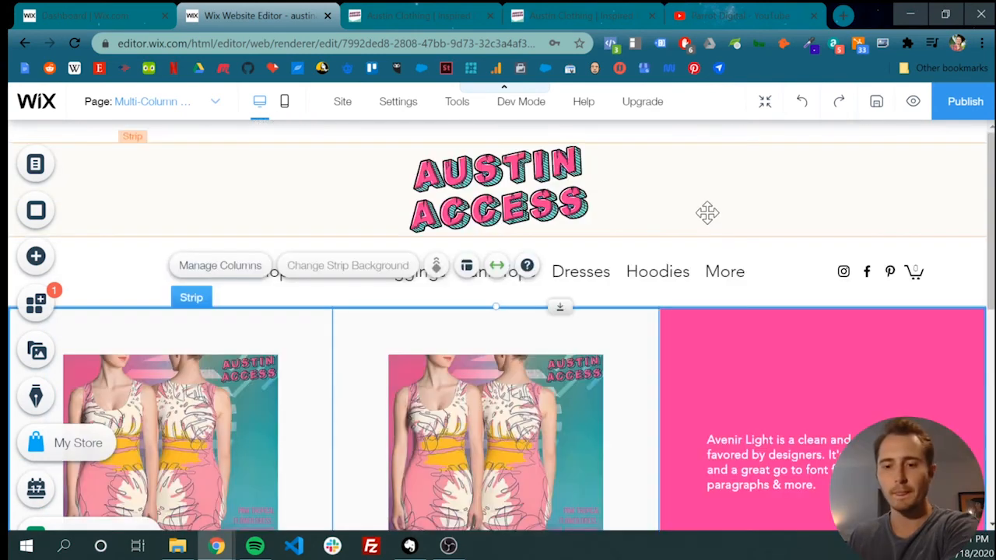